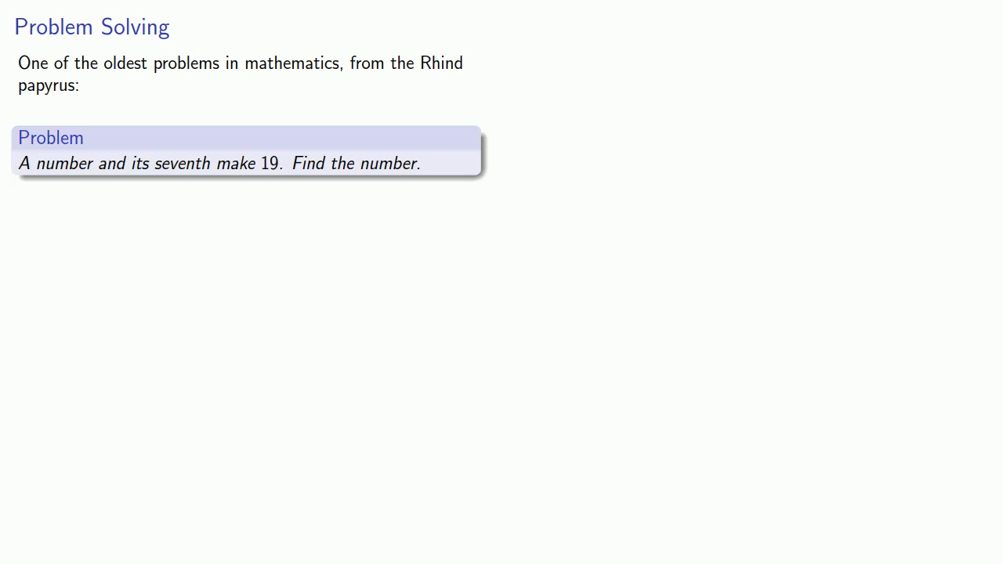
Advance to the slide introducing "What A'h-mosè wrote:" below the seventh problem.
key("Right")
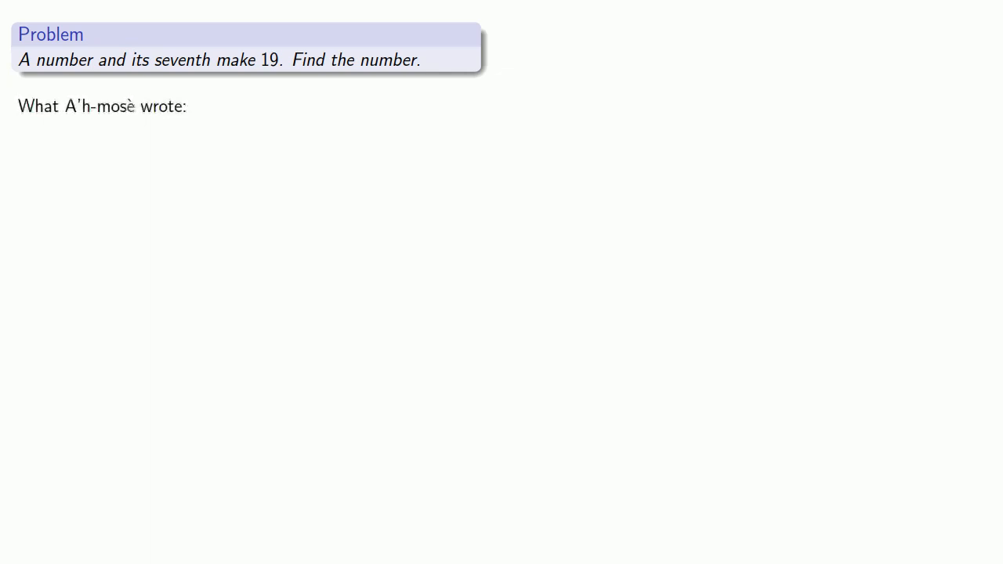
Reveal A'h-mosè's multiplication tables up to the highlighted 8 and the "wanted 19" note.
key("right")
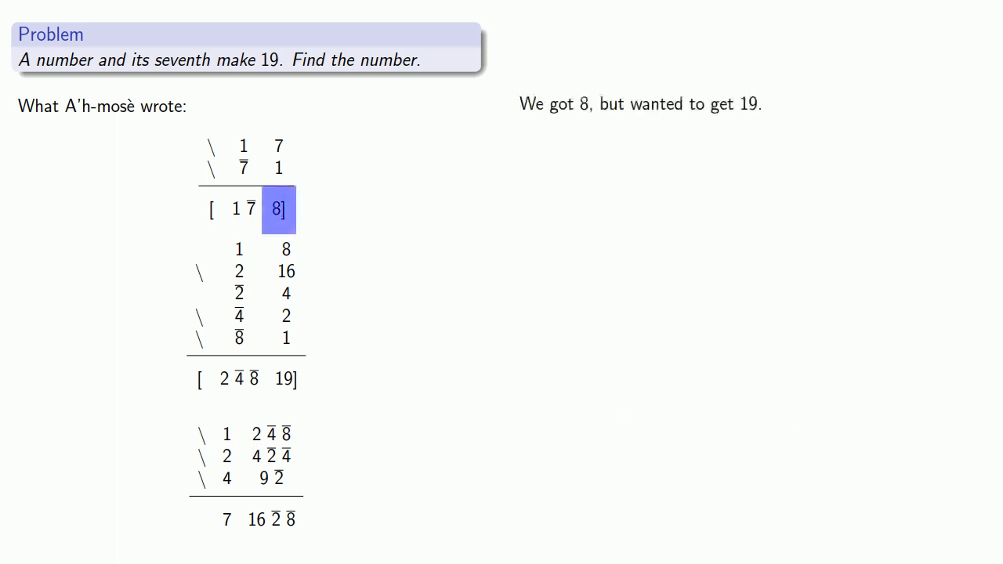
key("right")
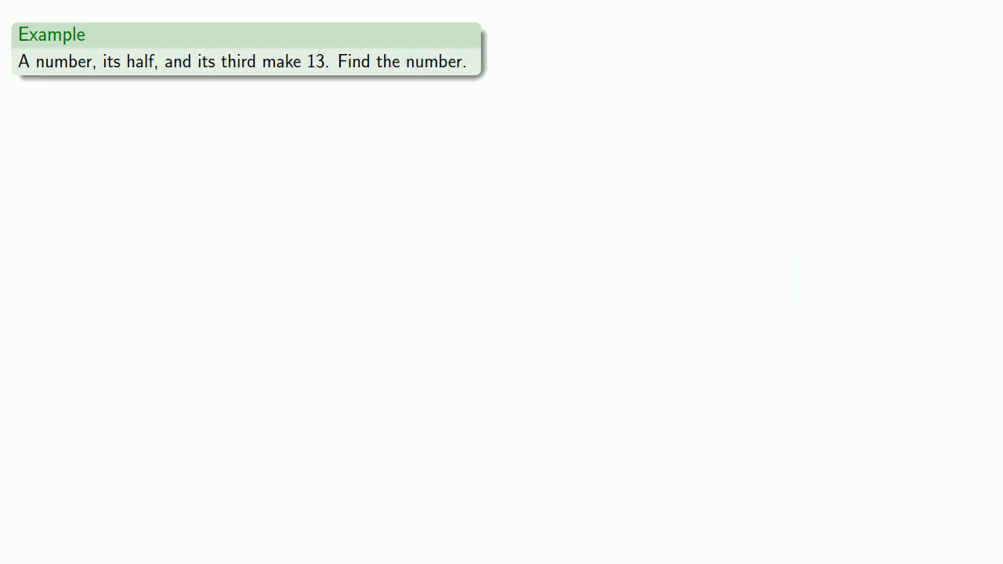
Swipe to the 'We guess 6:' overlay showing 6, 3 and 2 totalling 11.
left_click_drag(100, 61, 157, 61)
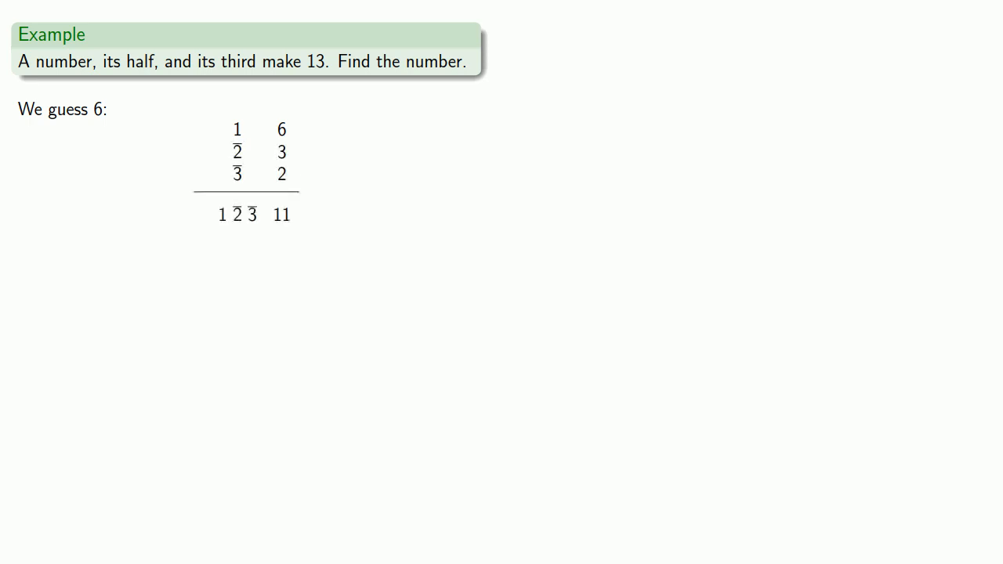
left_click(284, 214)
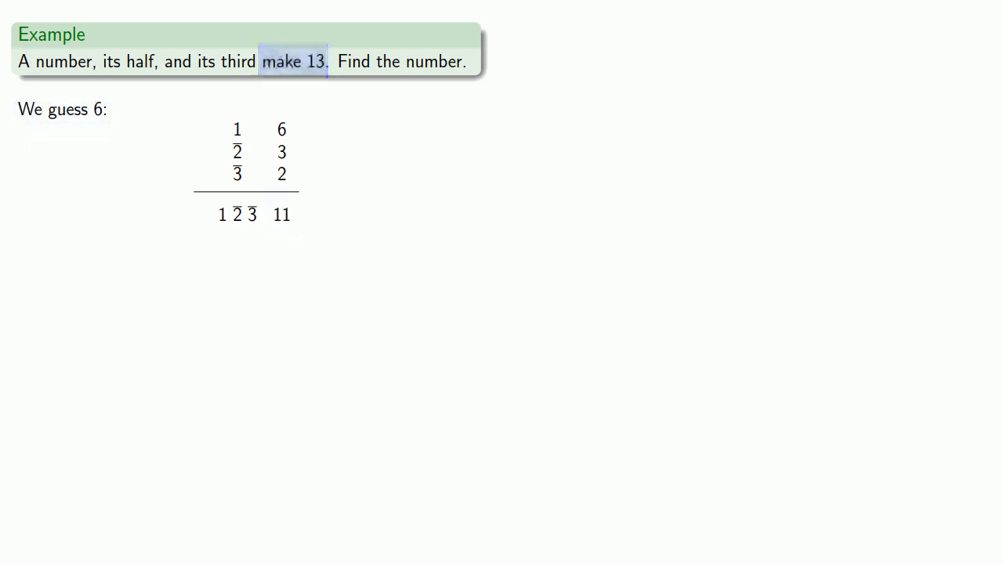
left_click(294, 61)
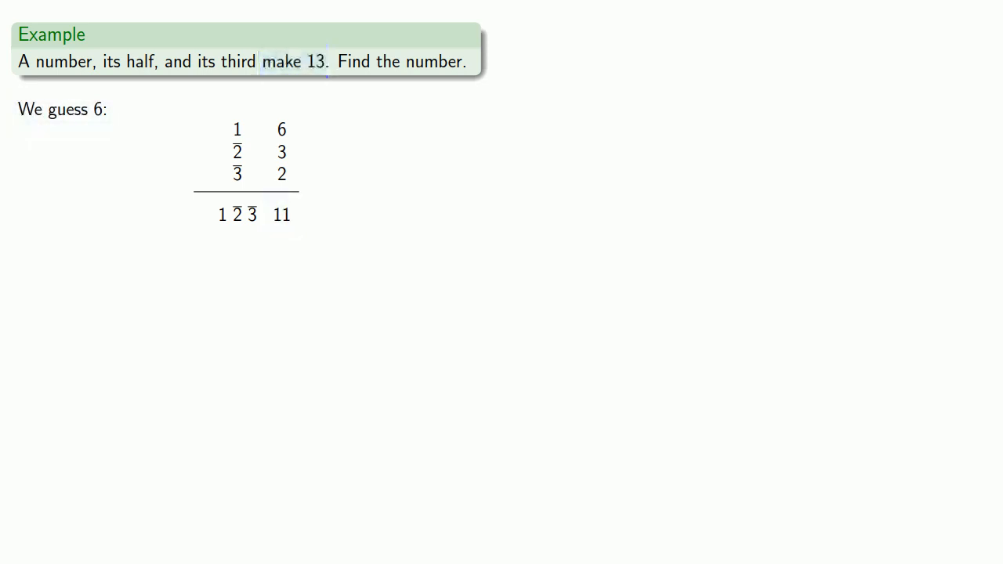